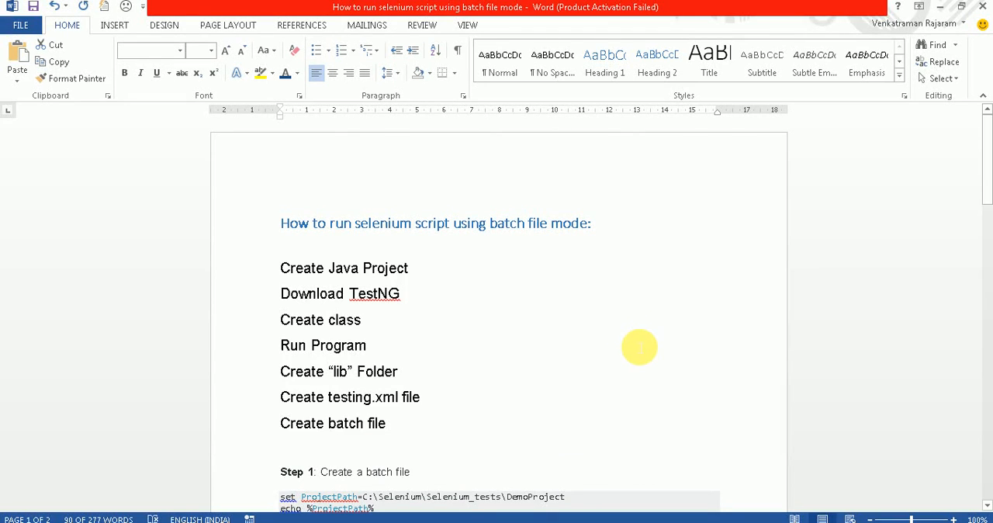
mouse_move(639, 339)
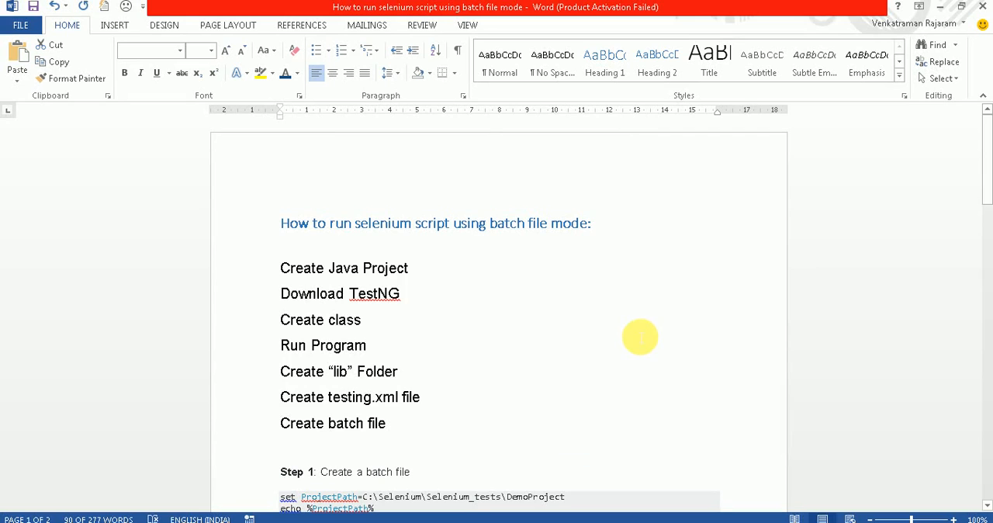
Step: Scroll the Word guide to the 'How to execute the Task Scheduler for Selenium Scripts?' section
scroll(down, 3)
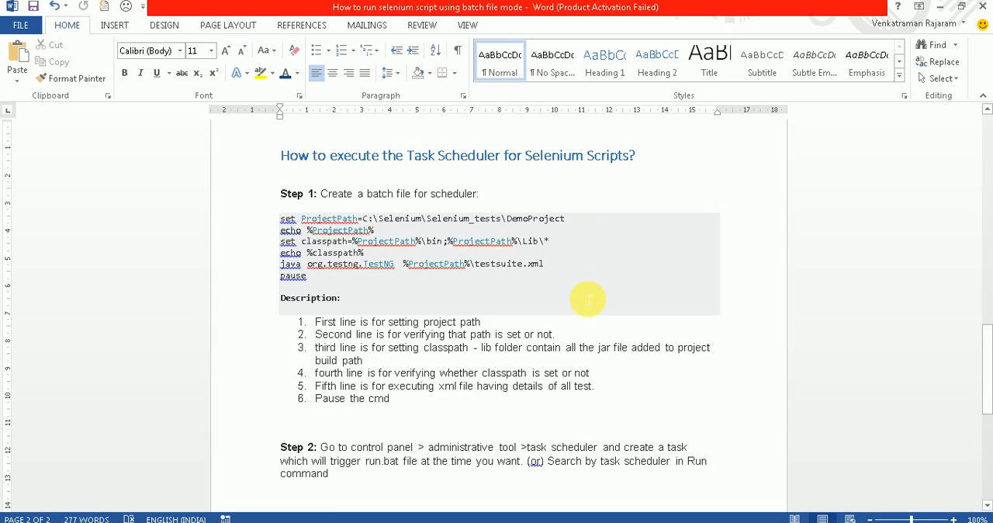
mouse_move(240, 194)
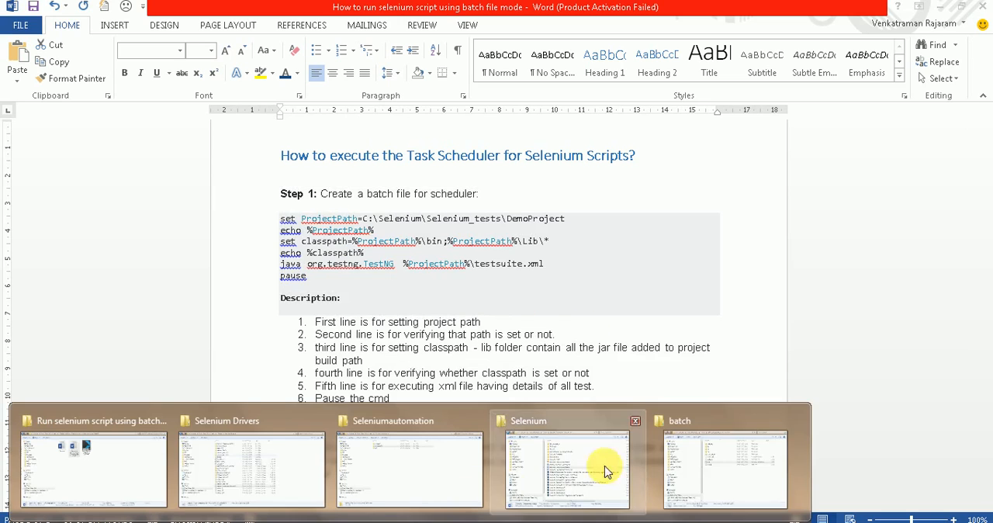
Step: Switch to the Control Panel window and go into Administrative Tools
click(723, 469)
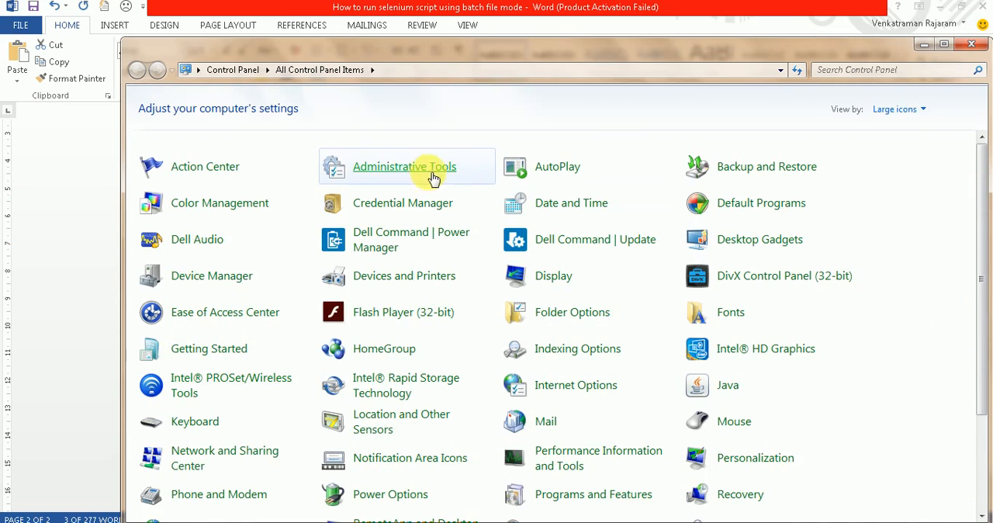
double_click(403, 167)
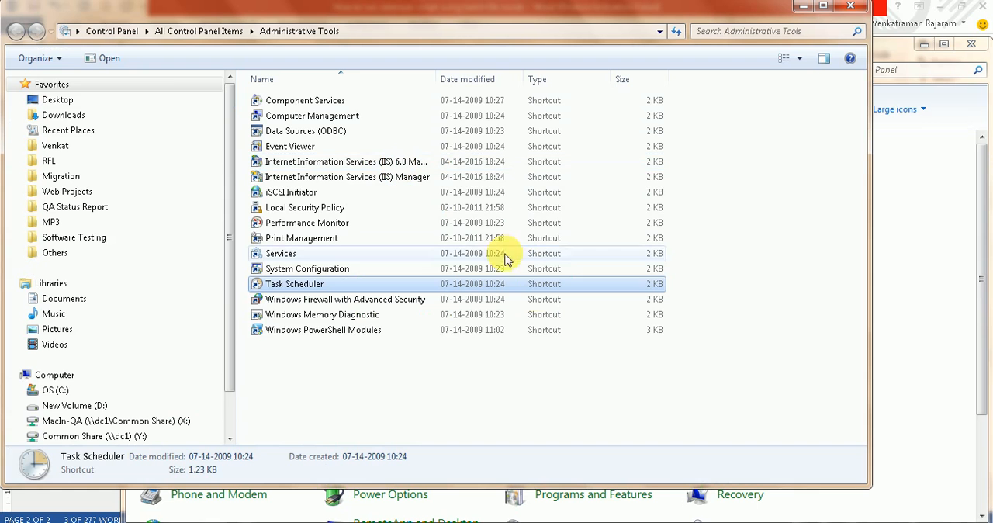
mouse_move(293, 283)
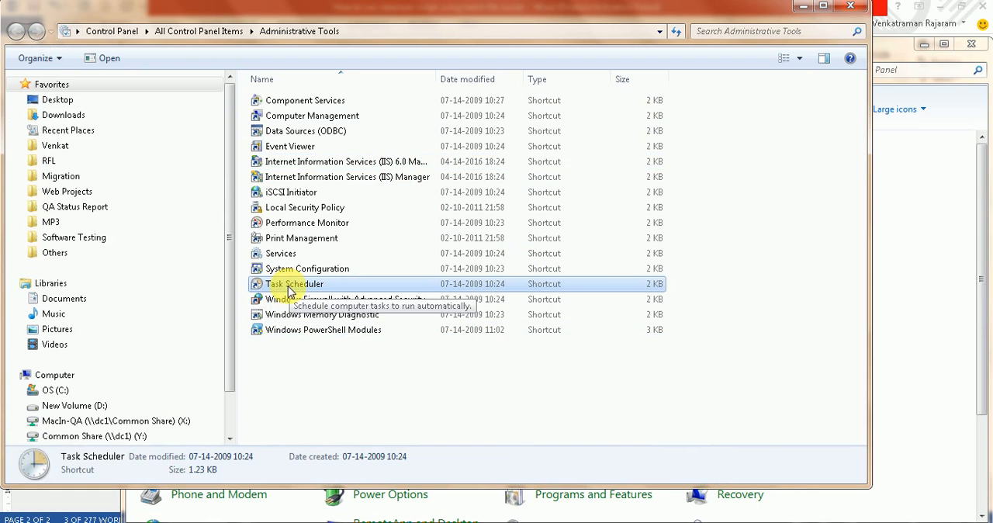
Step: Launch Task Scheduler and create a new task named 'Samplerun' for Windows 7 / Server 2008 R2
double_click(294, 282)
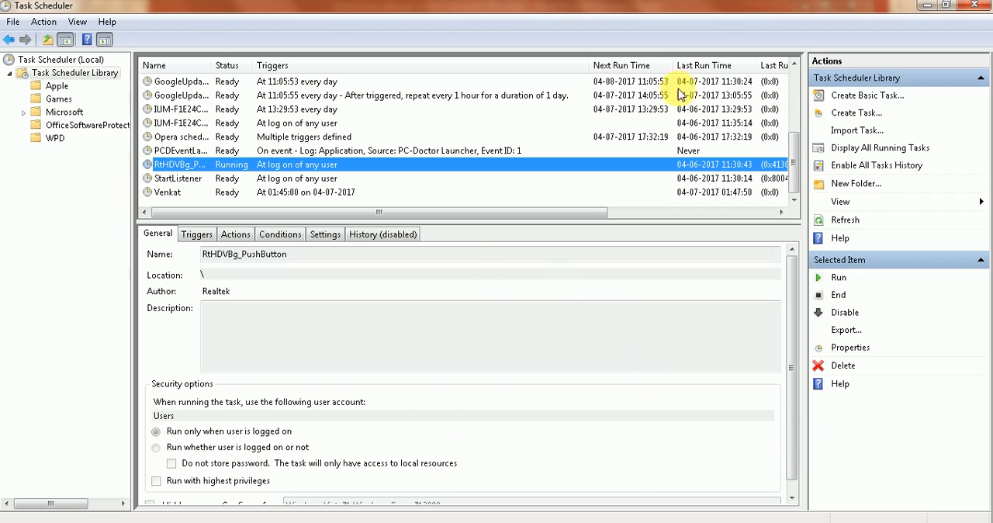
mouse_move(478, 287)
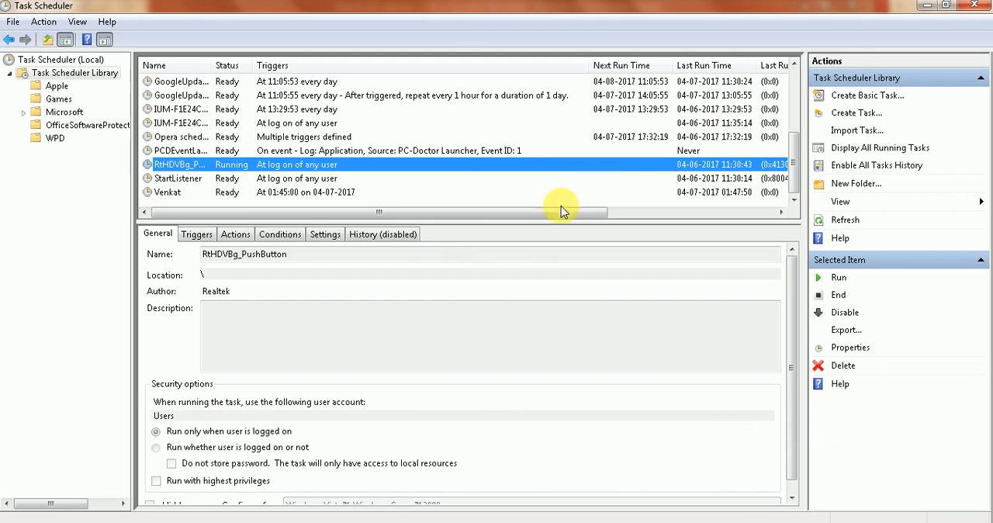
mouse_move(857, 112)
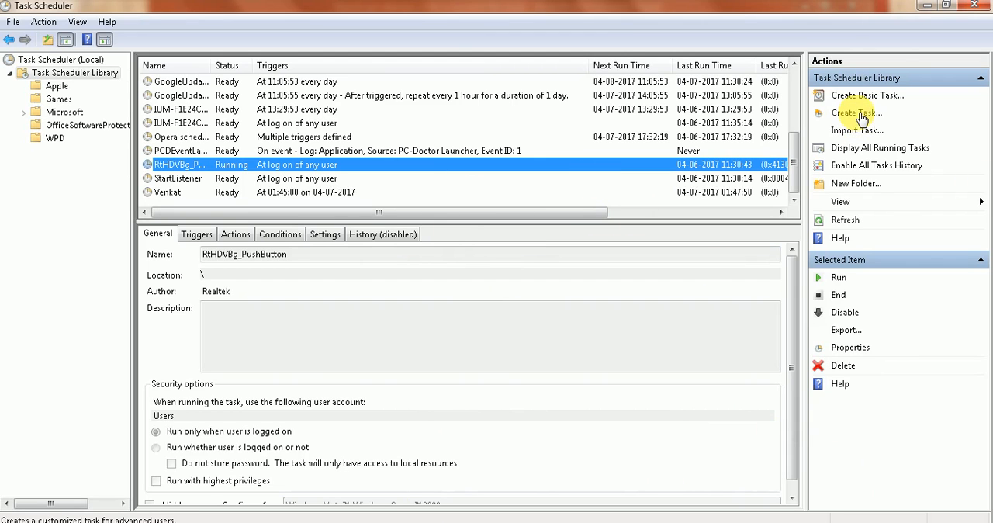
click(857, 112)
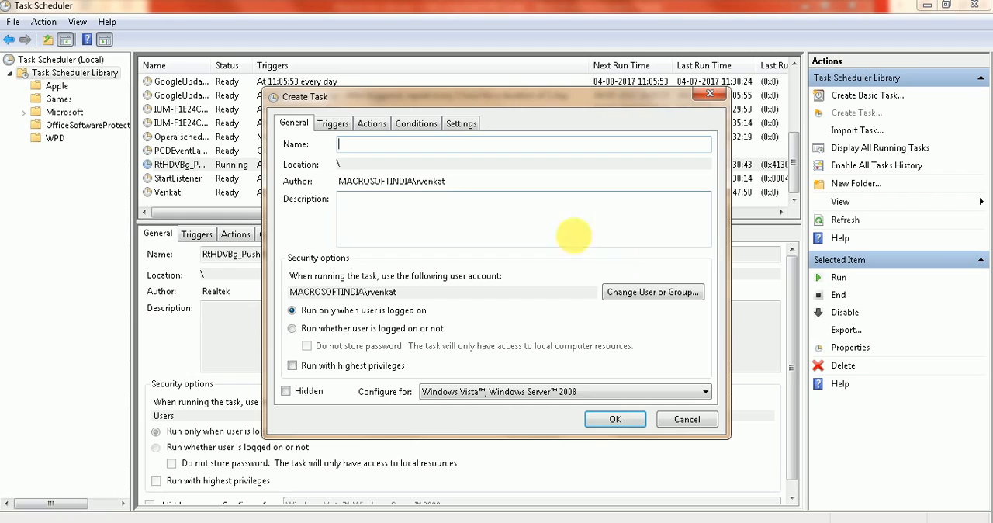
text(Sam)
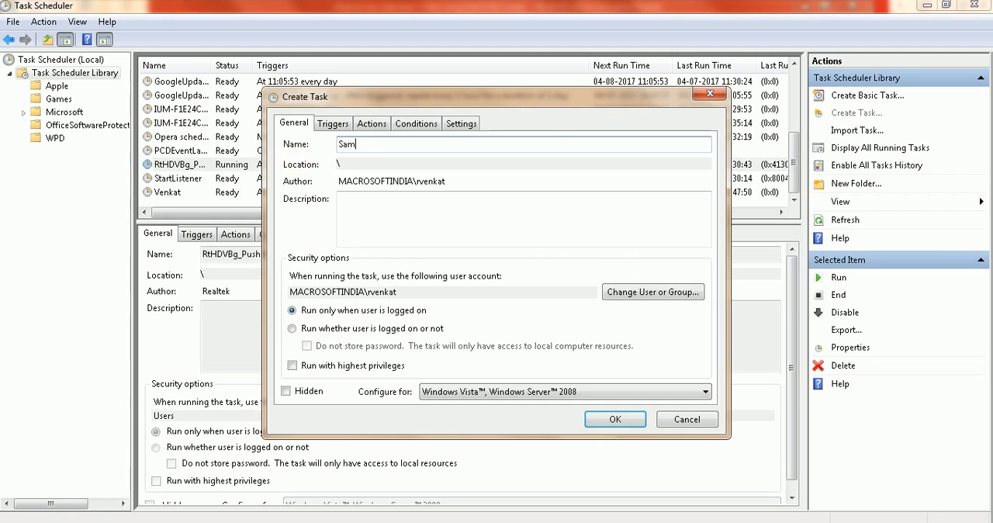
text(ple)
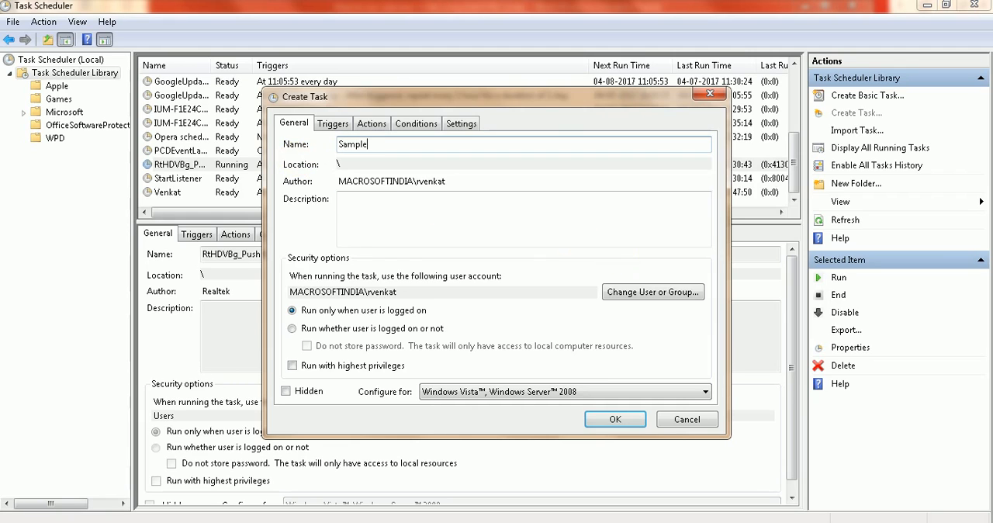
text(run)
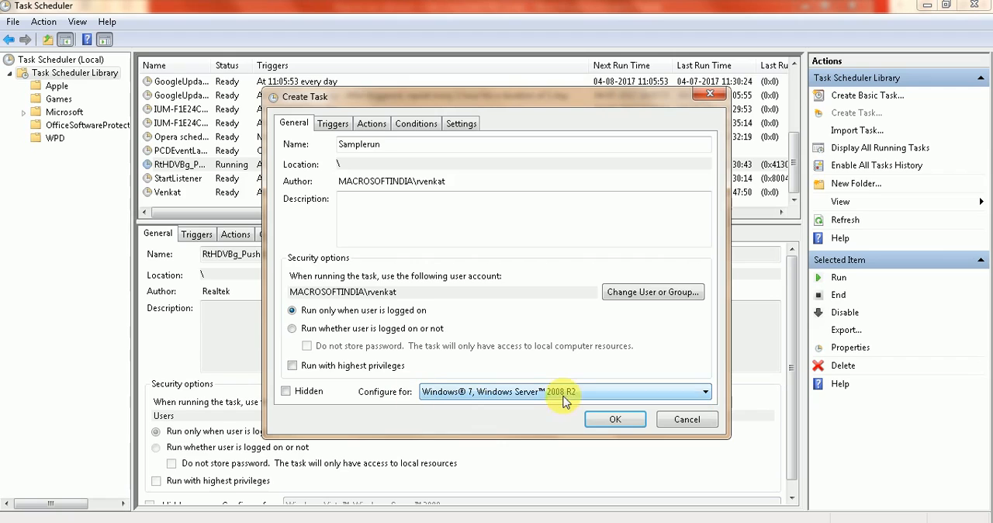
mouse_move(435, 298)
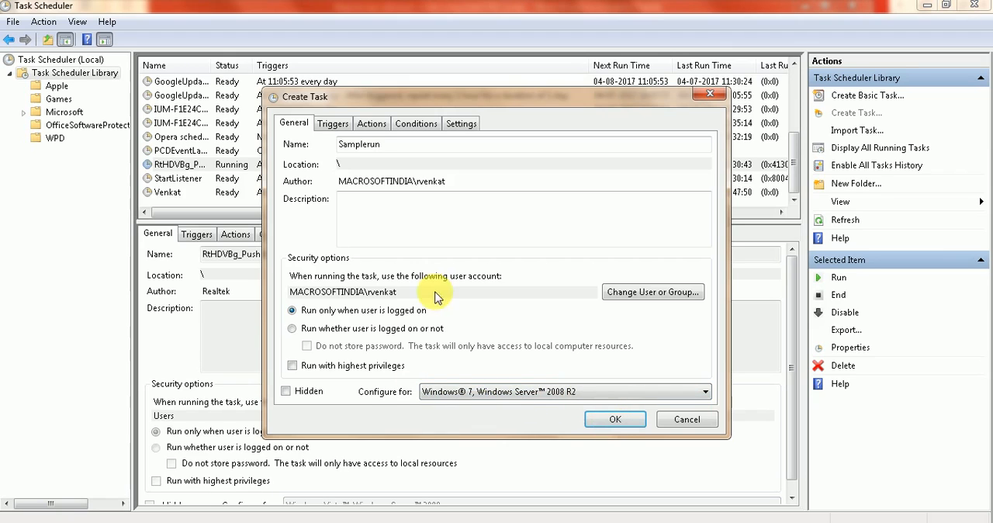
Step: Add a one-time trigger starting 04-07-2017 at 13:31:00 after browsing the daily, weekly and monthly options
click(332, 123)
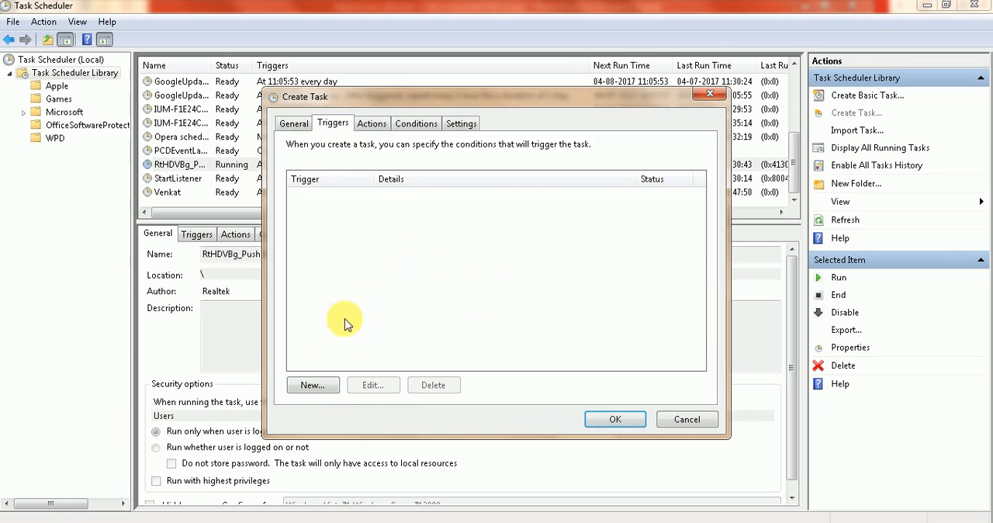
click(313, 384)
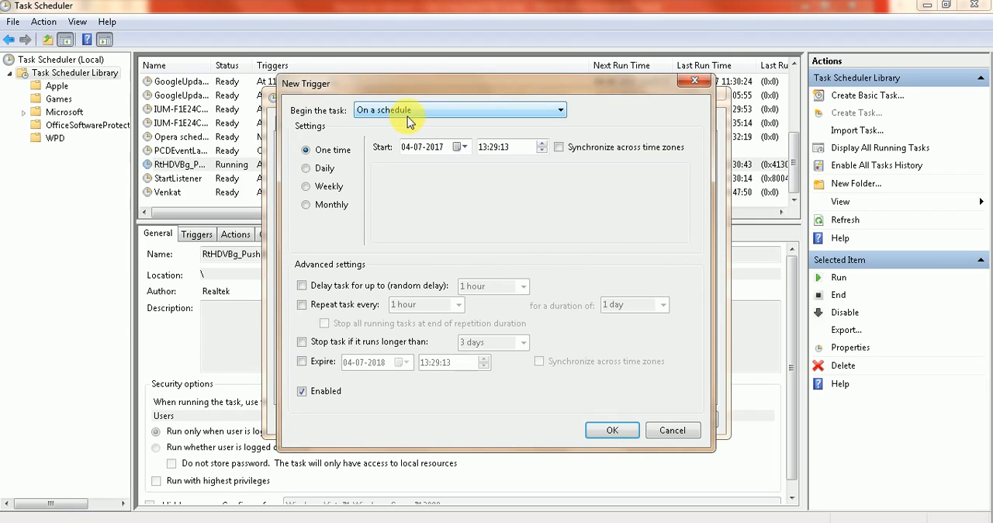
click(496, 147)
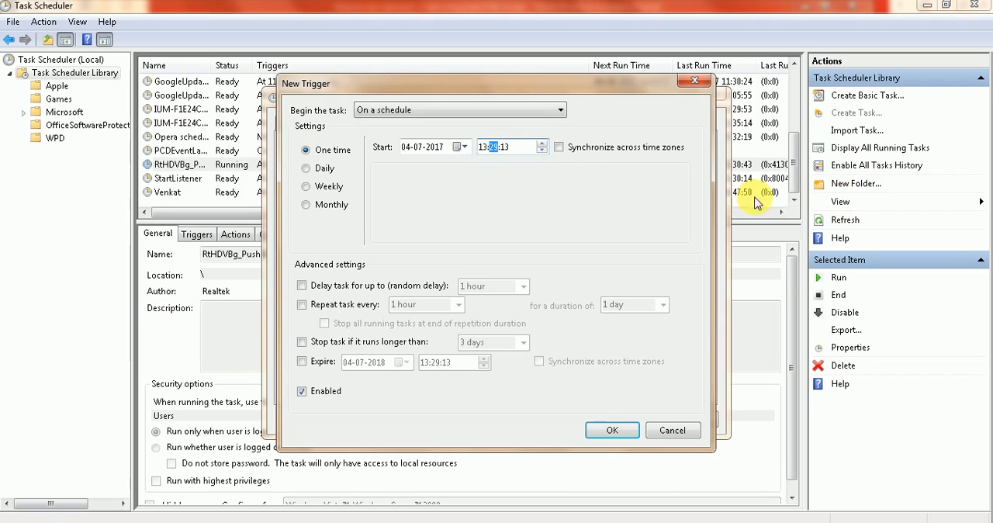
click(306, 168)
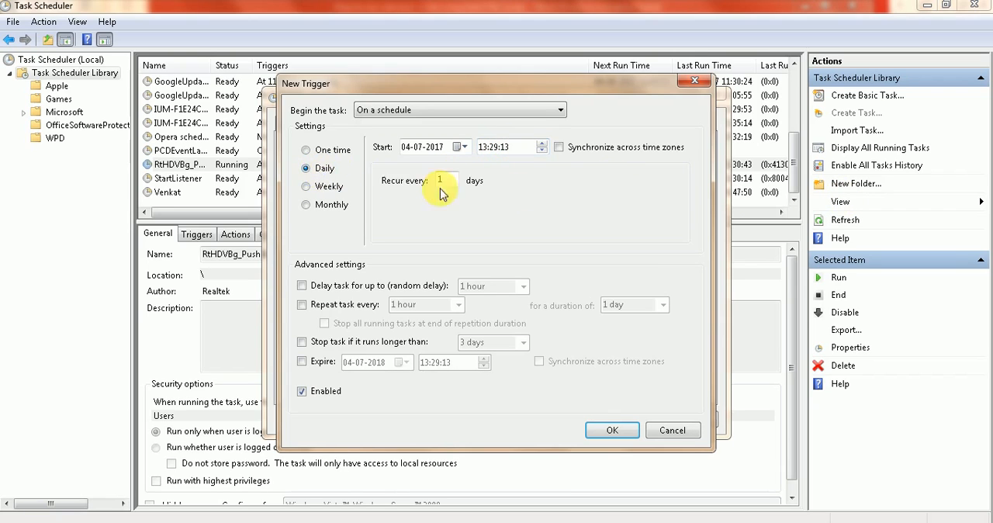
mouse_move(488, 183)
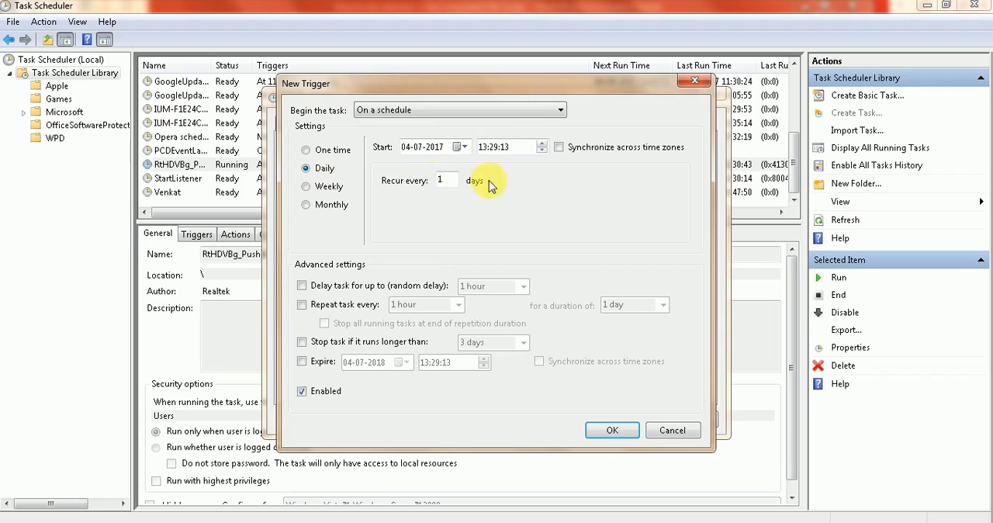
click(304, 186)
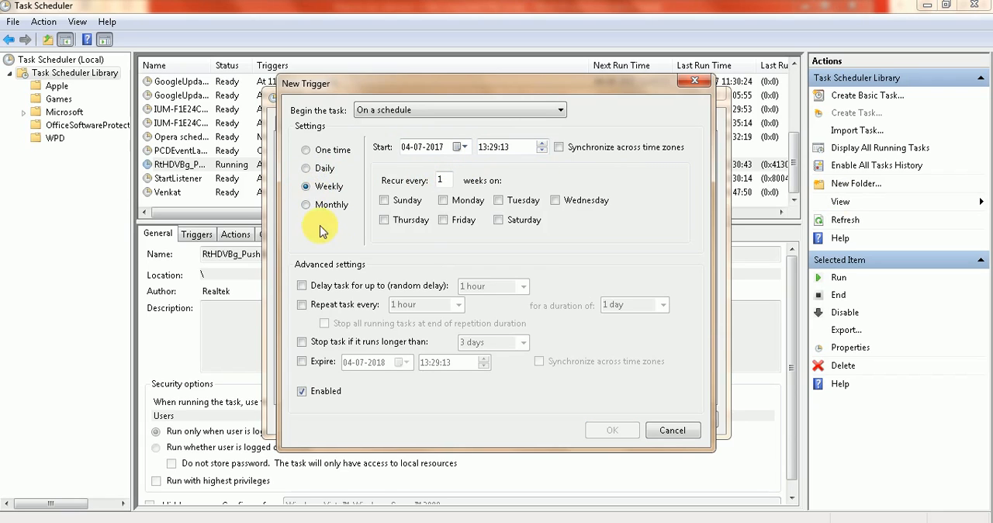
click(306, 205)
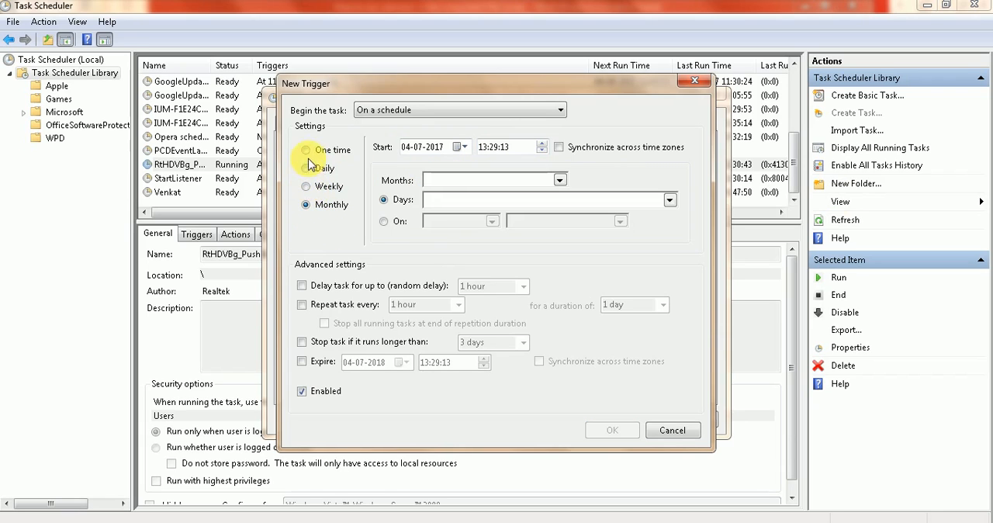
click(304, 149)
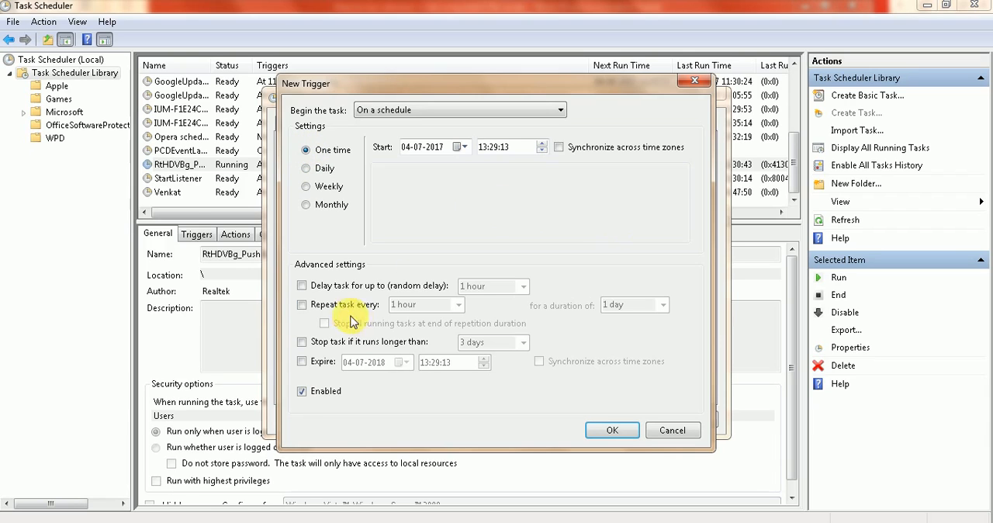
mouse_move(397, 278)
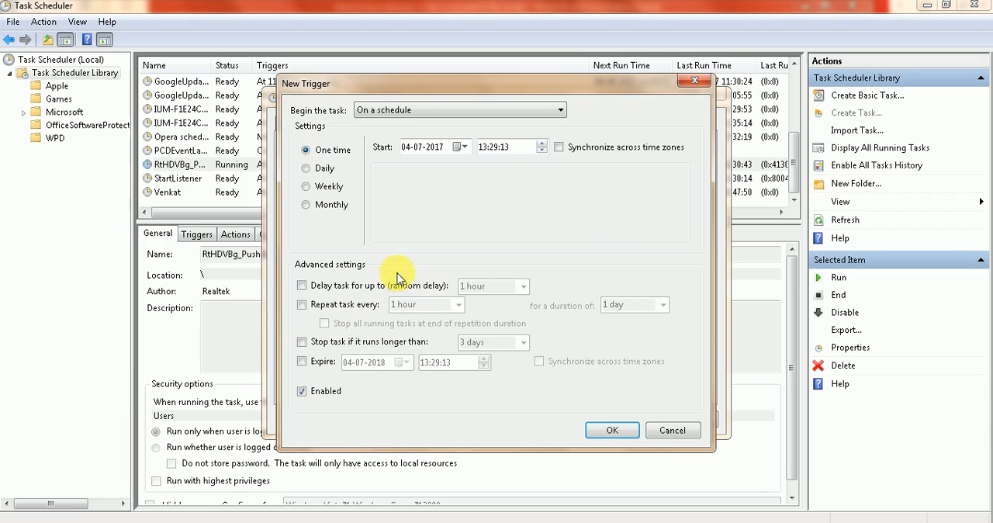
mouse_move(348, 322)
text(31)
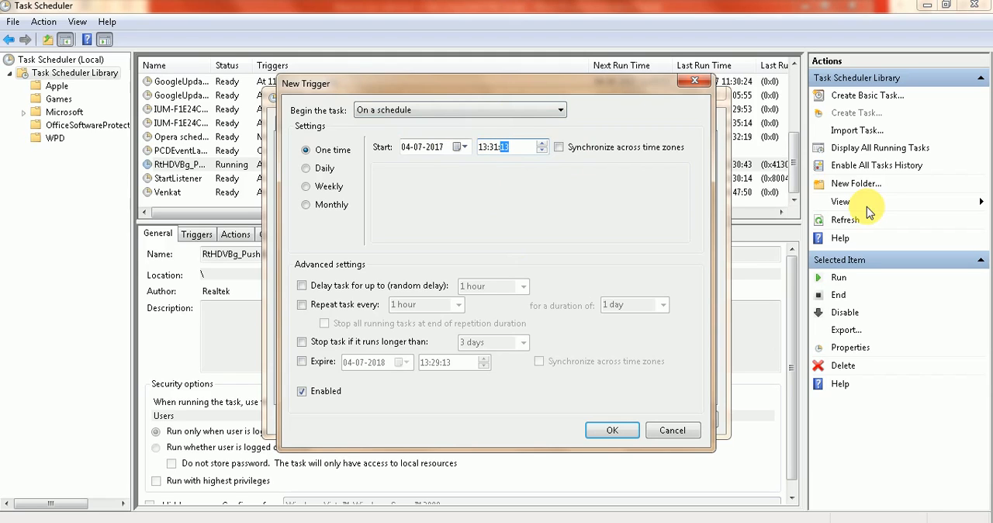
mouse_move(844, 210)
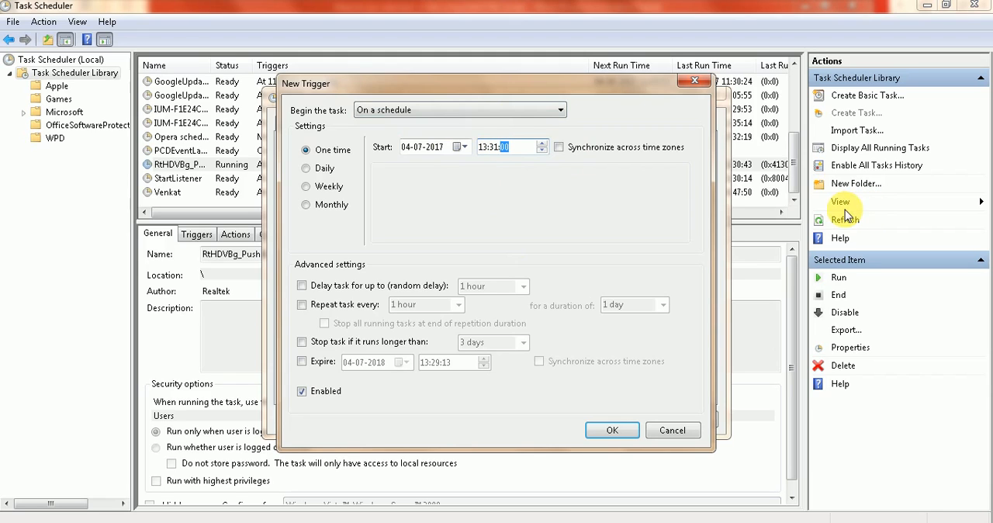
click(611, 430)
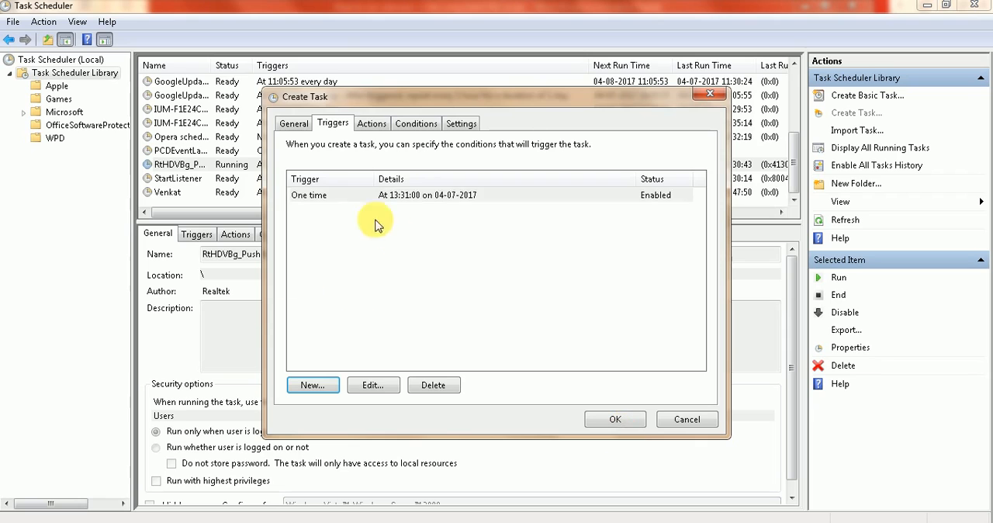
Step: Add a 'Start a program' action that runs the run batch file from the Seleniumautomation batch folder
click(372, 124)
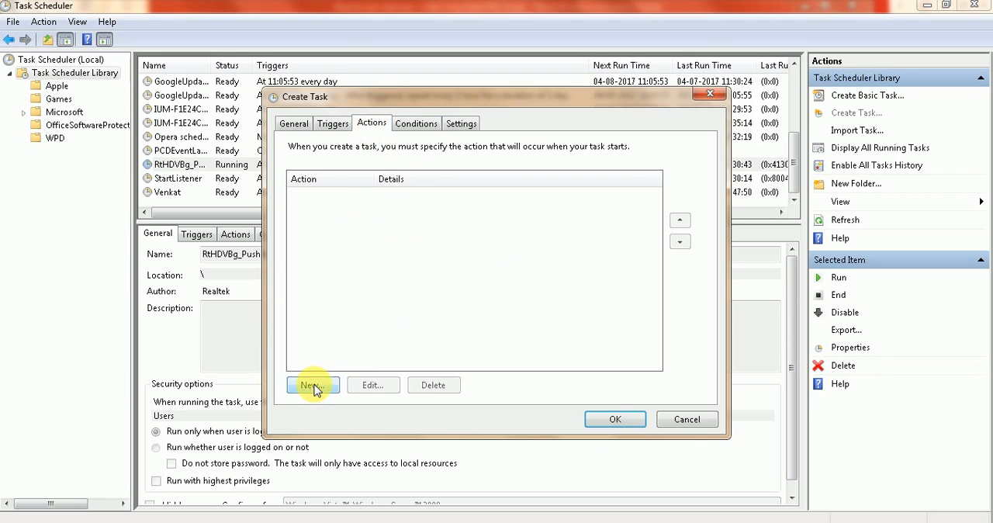
click(312, 385)
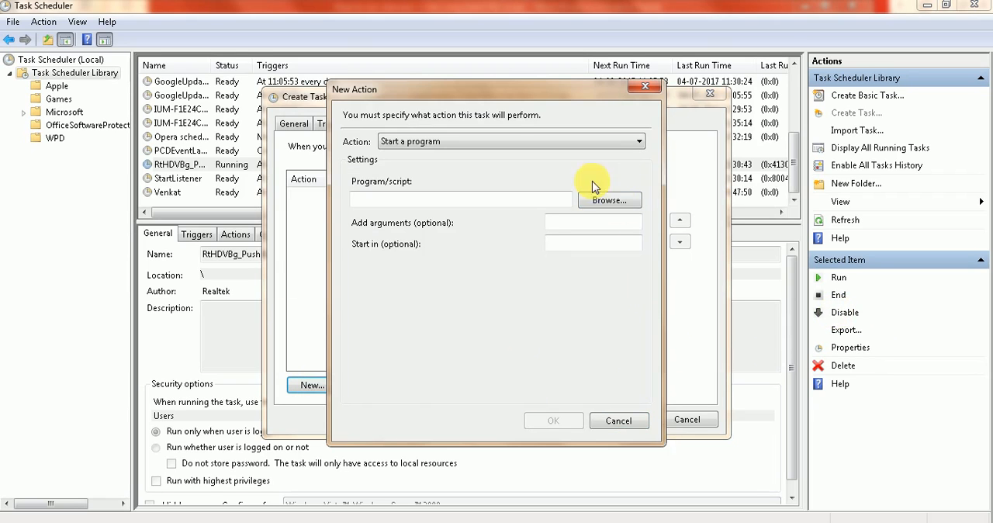
click(638, 140)
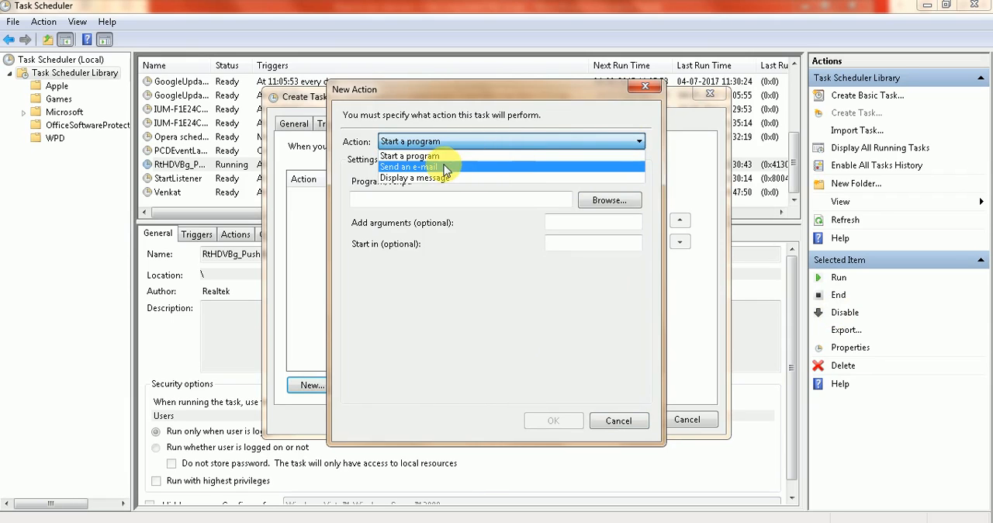
mouse_move(435, 158)
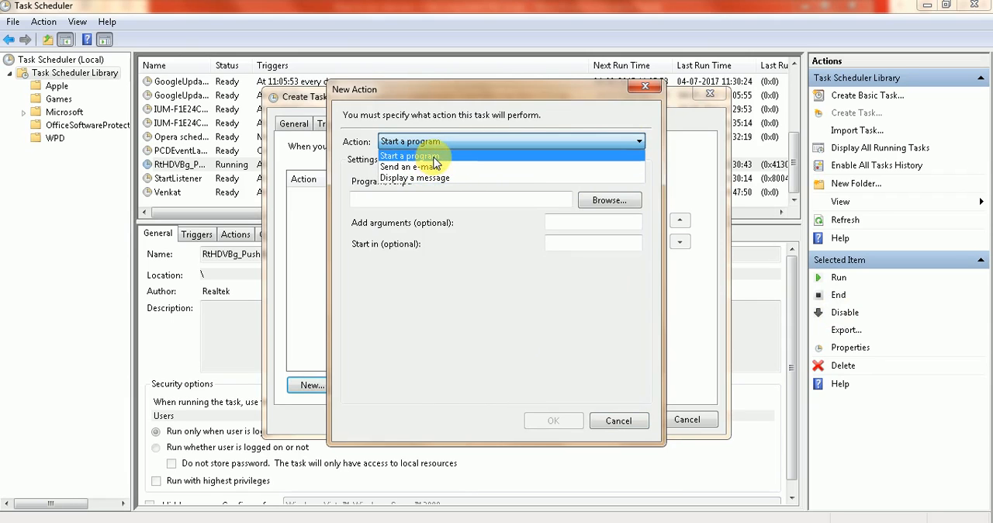
click(609, 200)
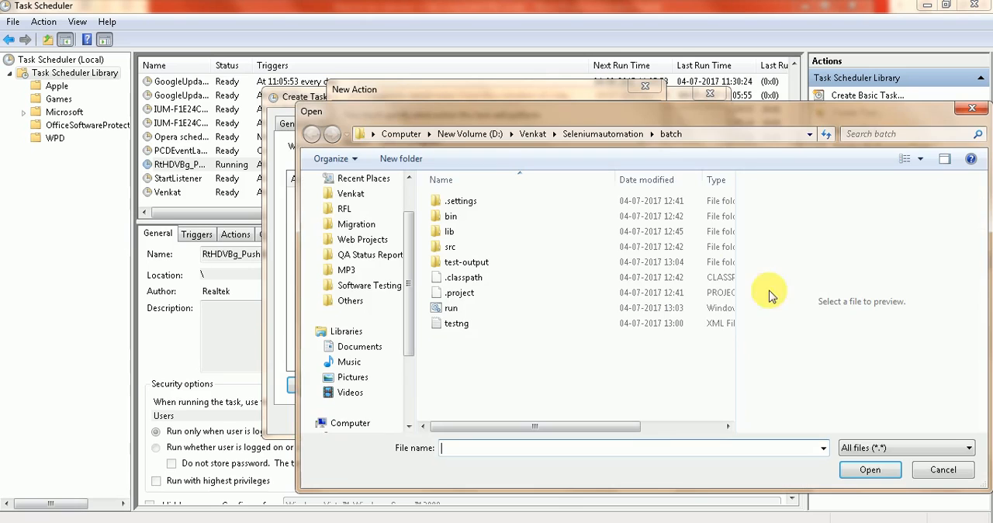
mouse_move(763, 144)
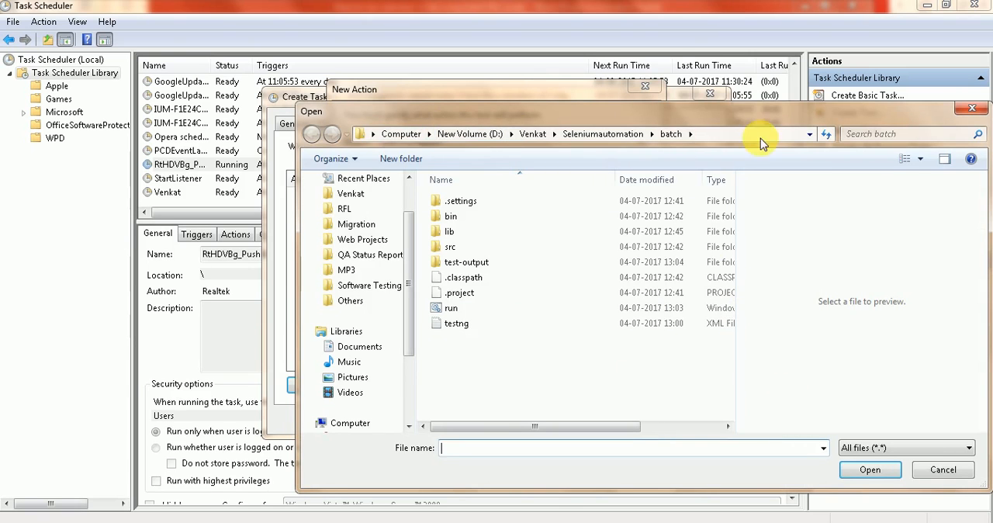
click(450, 308)
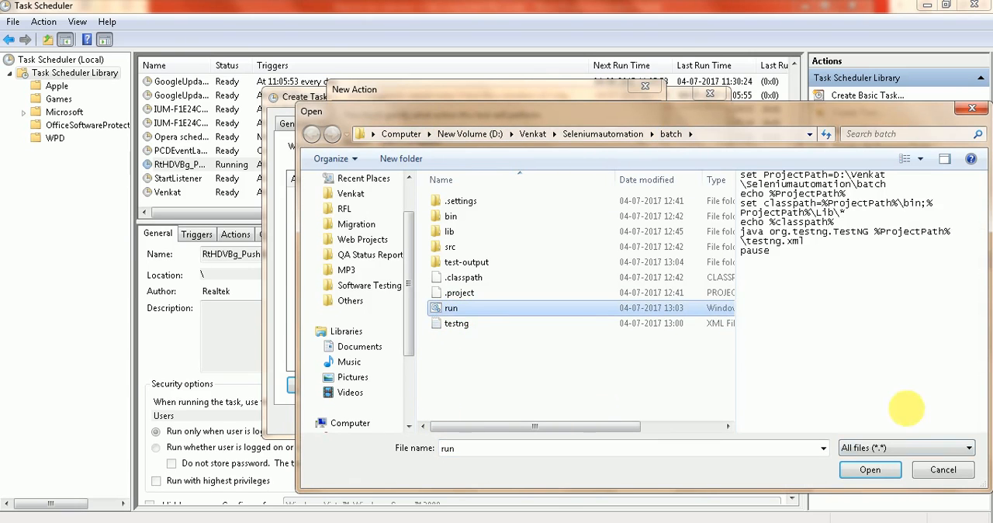
click(870, 469)
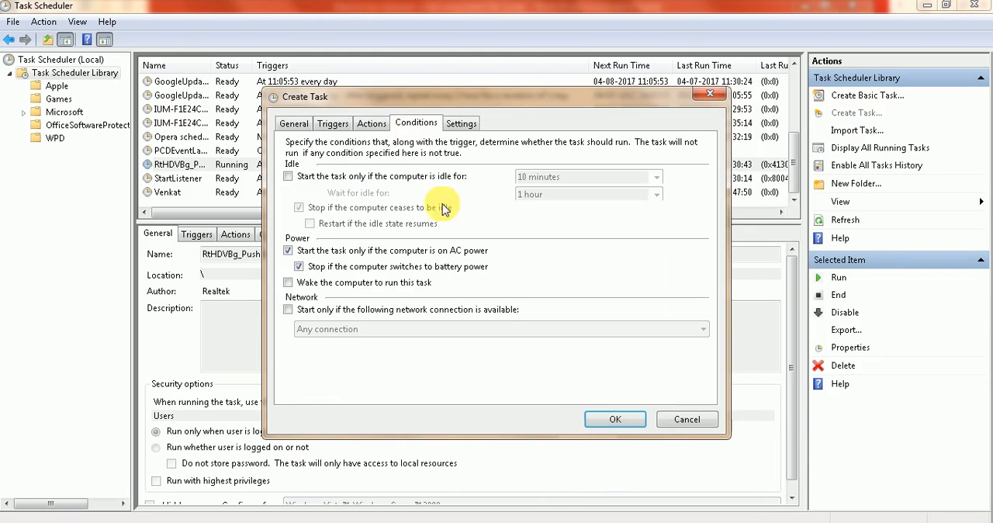
mouse_move(307, 239)
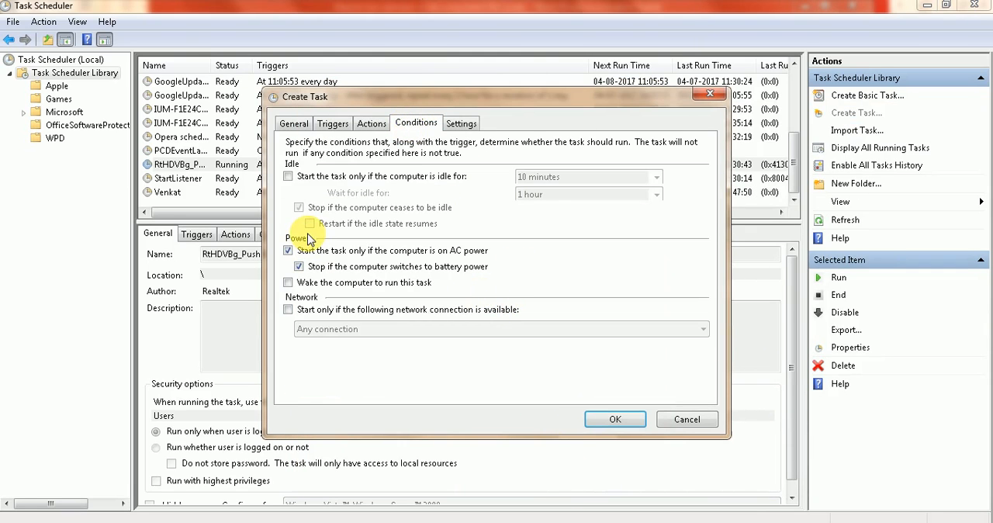
mouse_move(289, 278)
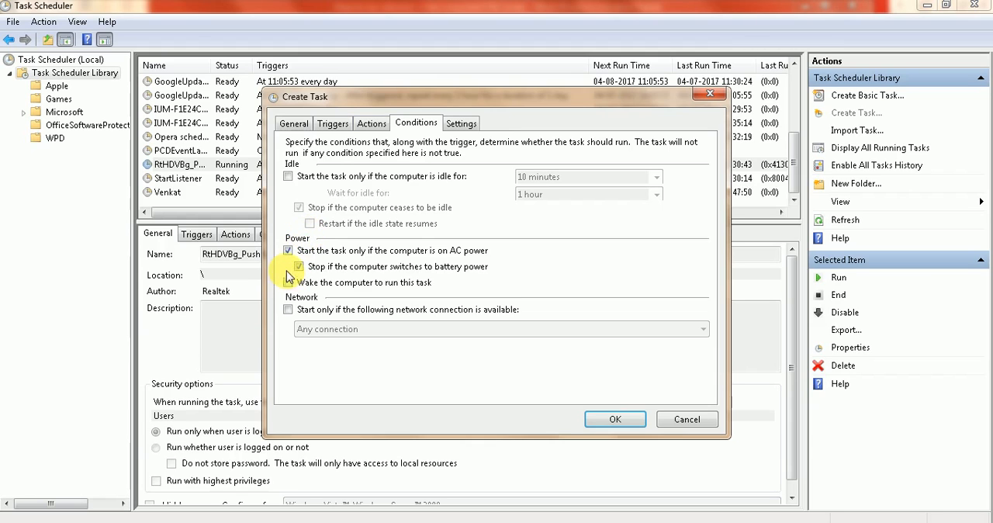
Step: Enable 'If the task fails, restart every' 1 minute and save the Samplerun task to the library
click(298, 266)
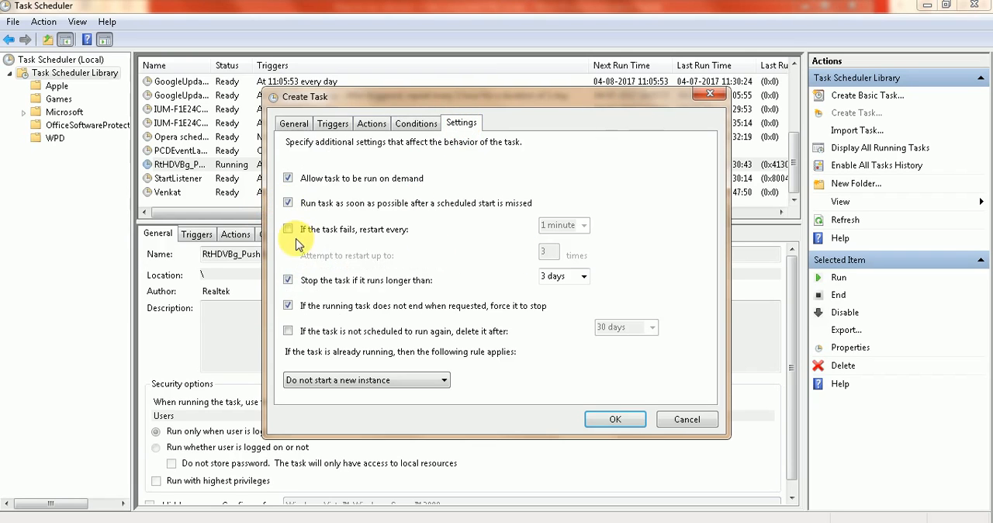
click(289, 229)
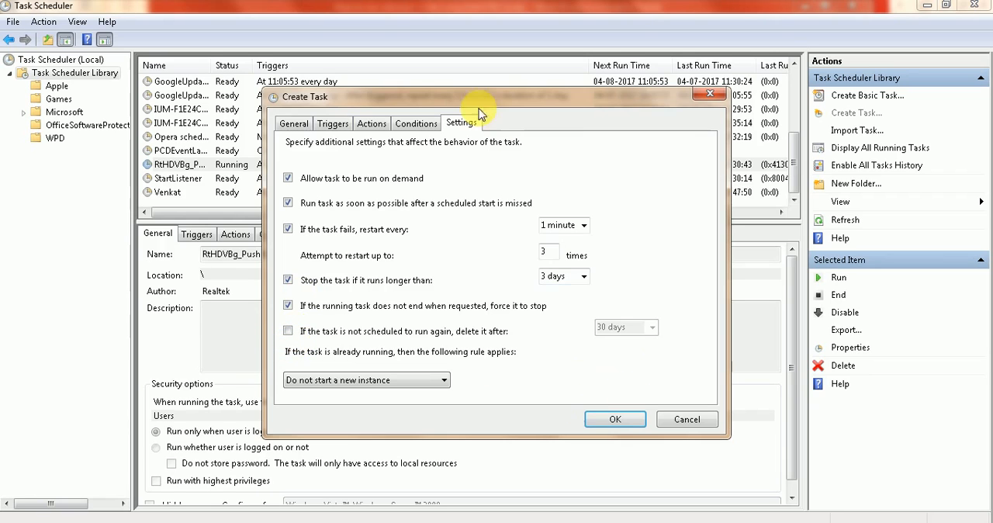
click(615, 419)
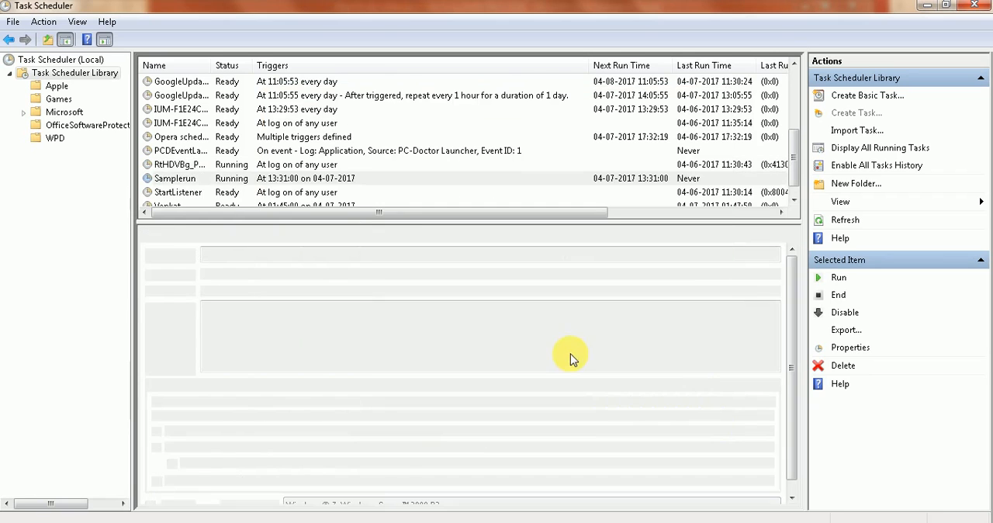
Step: Select Samplerun in the library and review its run.bat action and one-time 13:31 trigger
click(174, 177)
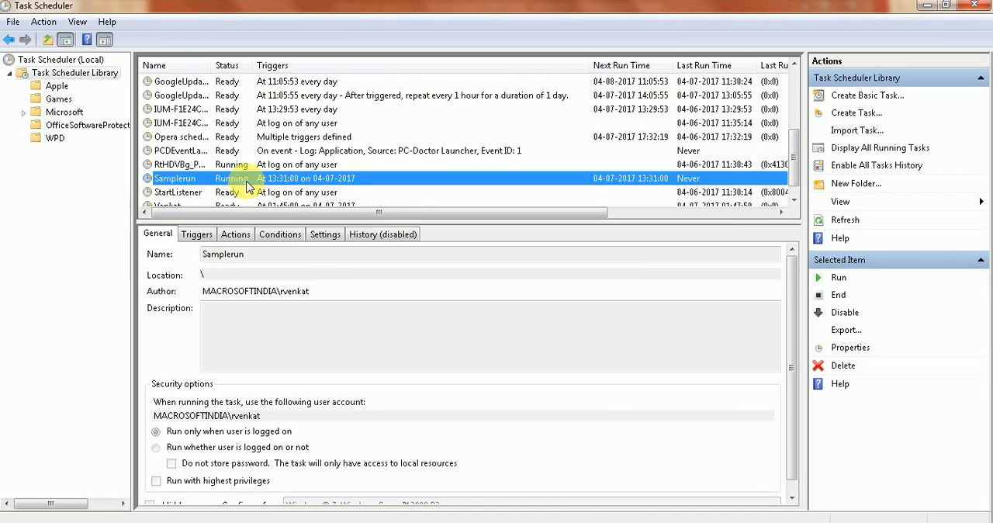
click(236, 233)
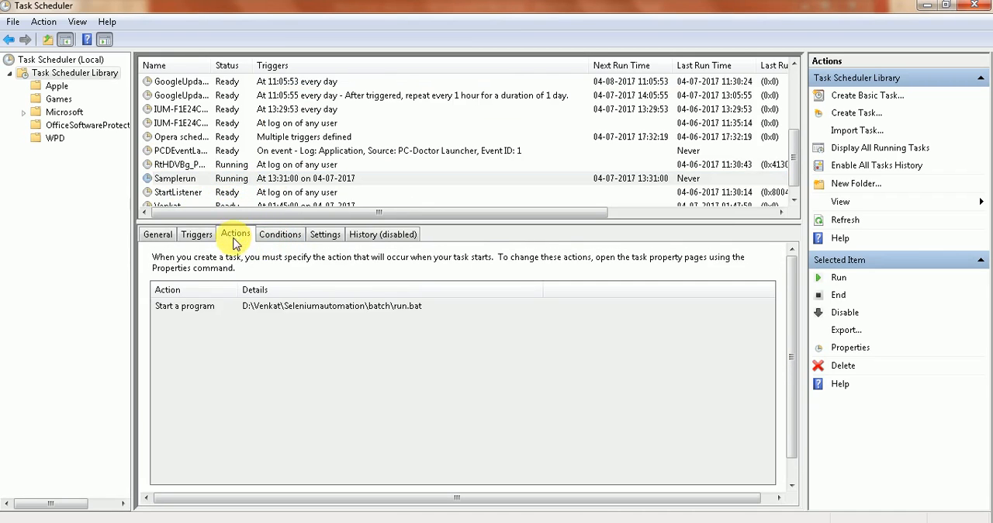
click(195, 233)
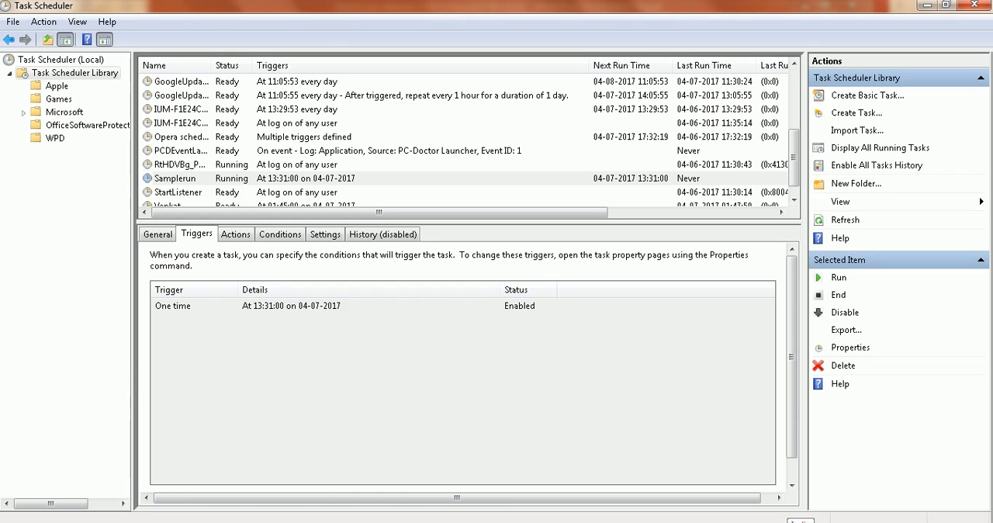
mouse_move(793, 509)
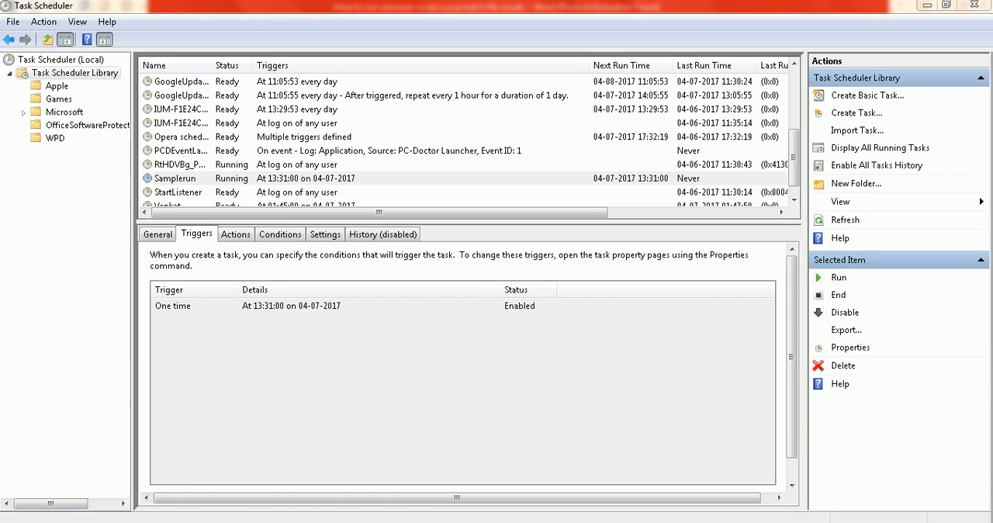
mouse_move(847, 435)
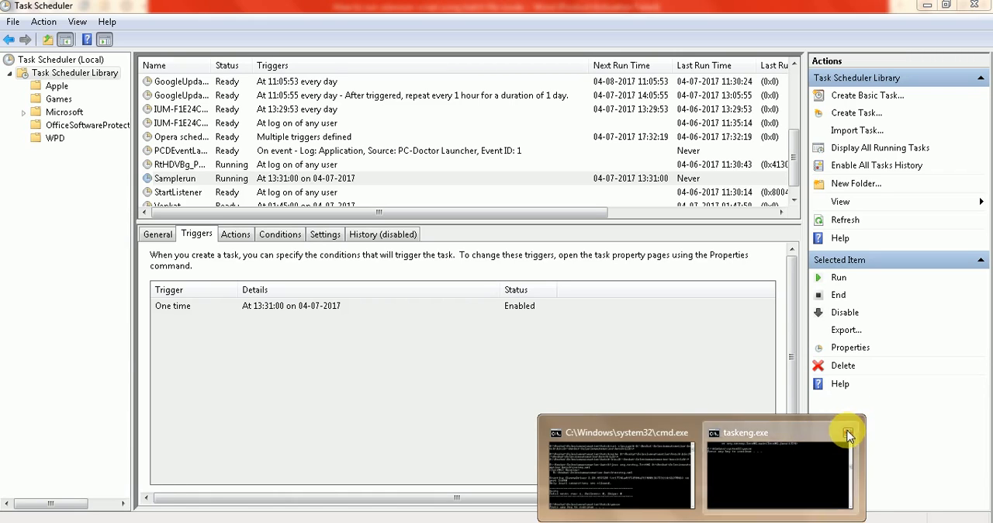
Step: Bring the taskeng.exe console forward showing the finished TestNG run, then close the batch file window
click(848, 431)
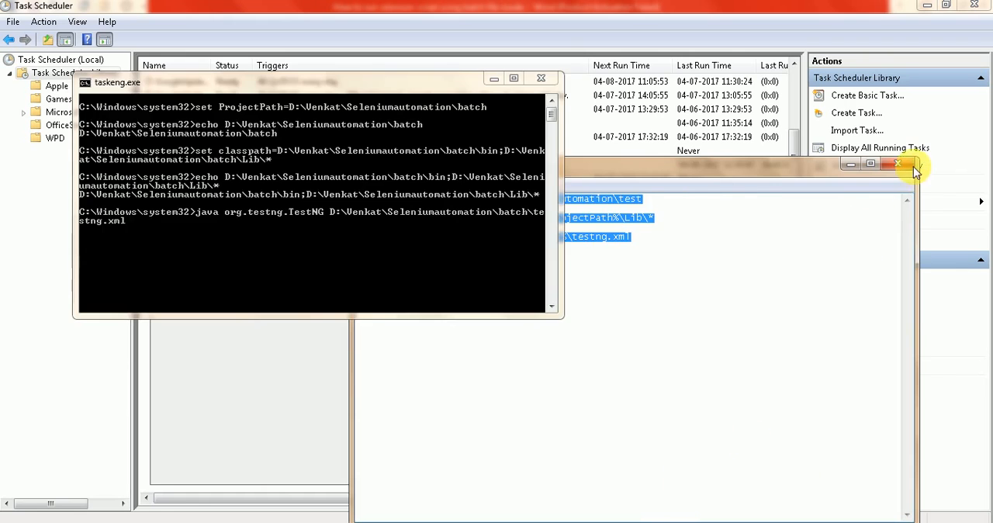
click(897, 165)
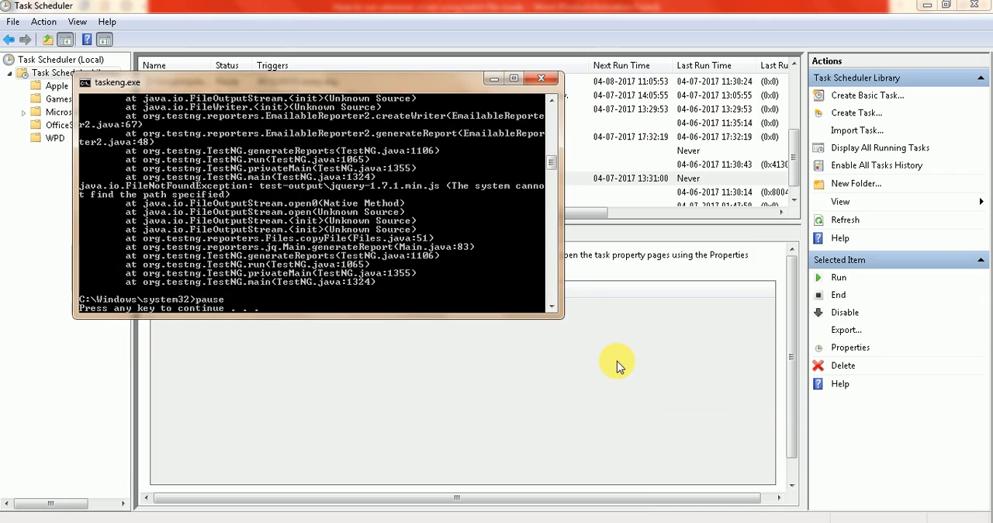
mouse_move(581, 297)
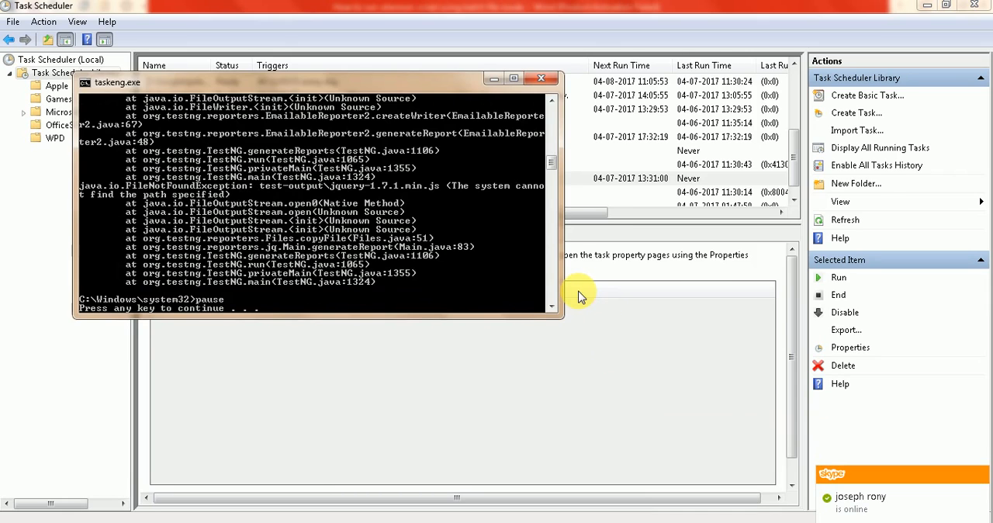